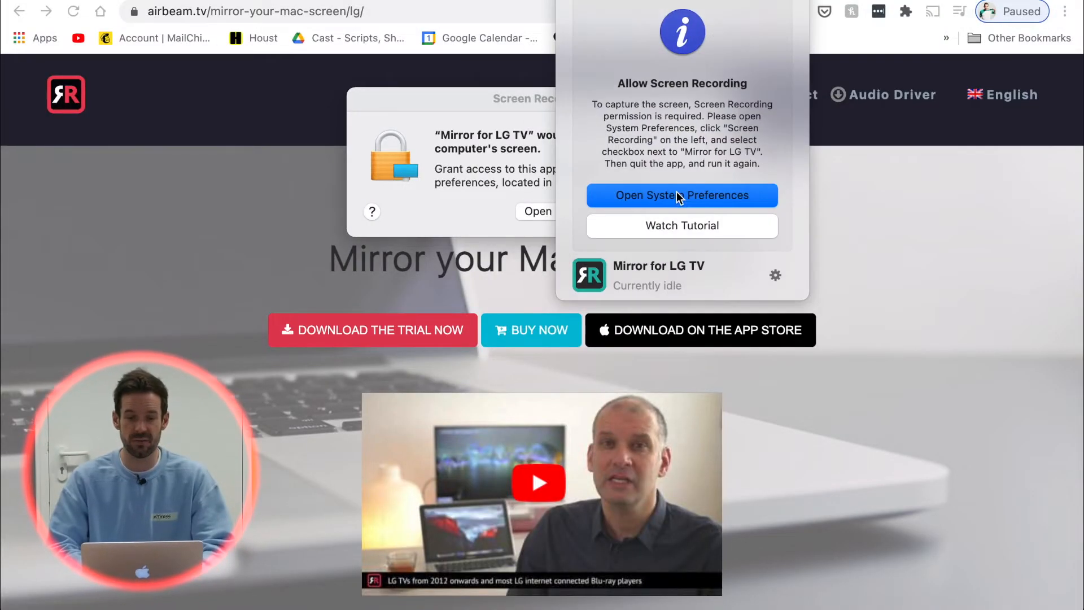
Follow the permission prompts to reach the Security & Privacy Screen Recording list
{"action": "left_click", "coordinate": [680, 195]}
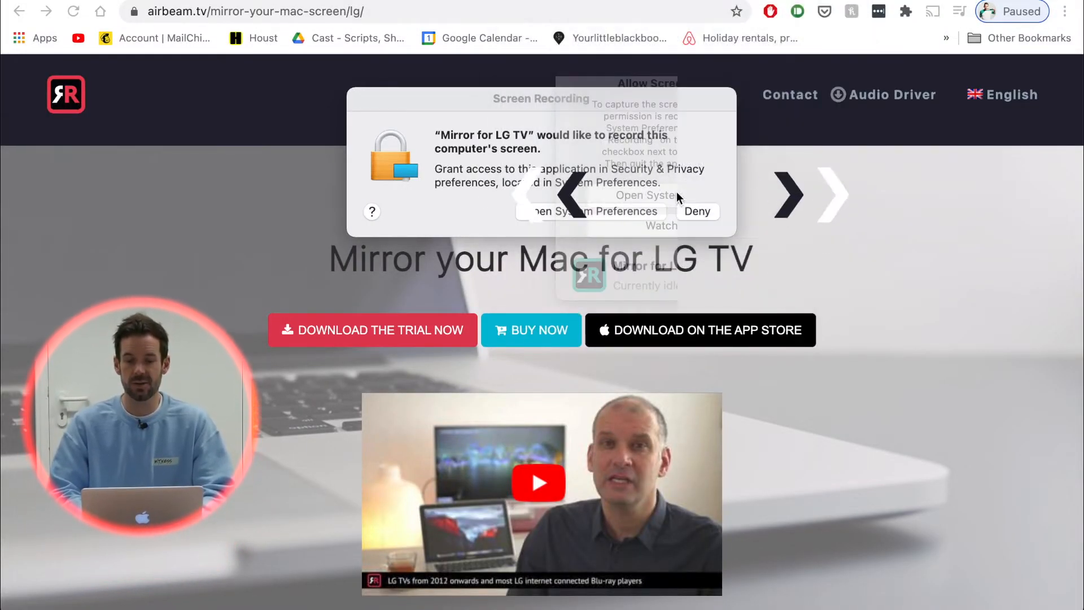
{"action": "left_click", "coordinate": [598, 211]}
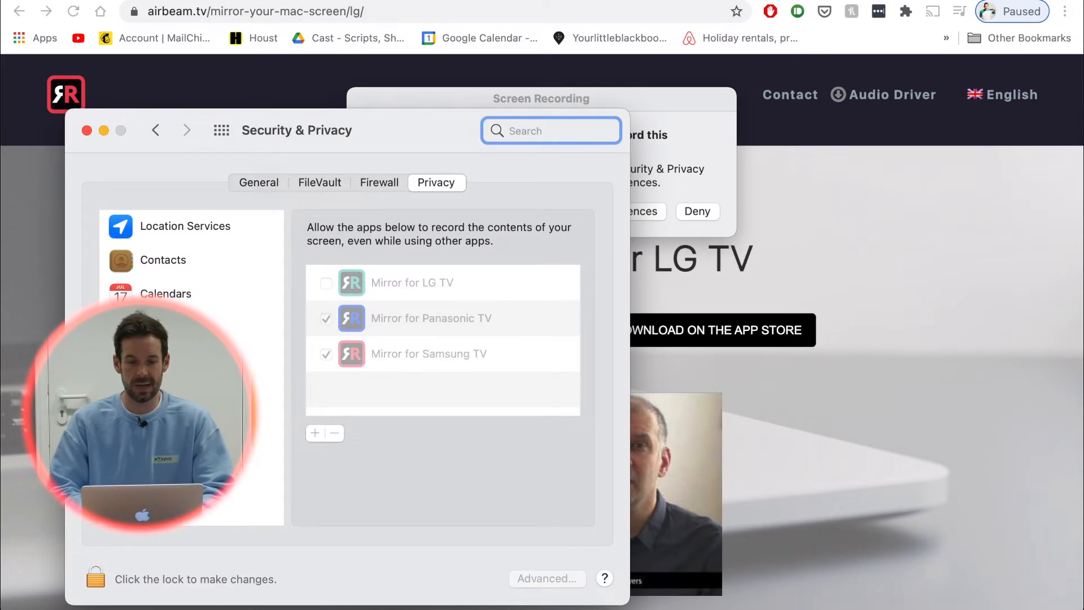
Unlock the privacy pane with the admin password and tick Mirror for LG TV for screen recording
{"action": "left_click", "coordinate": [95, 577]}
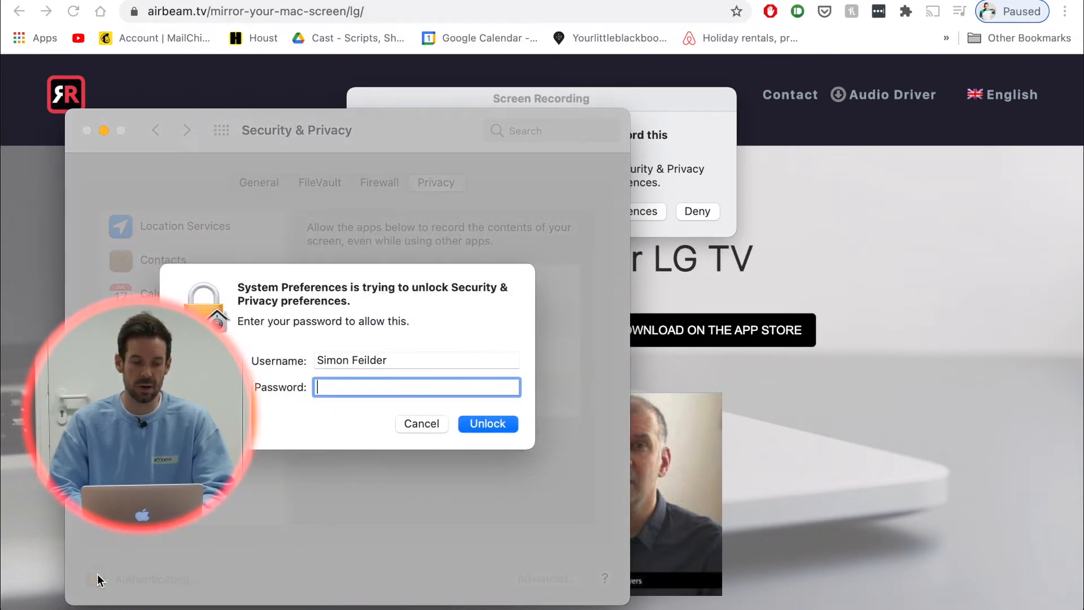
{"action": "type", "text": "password"}
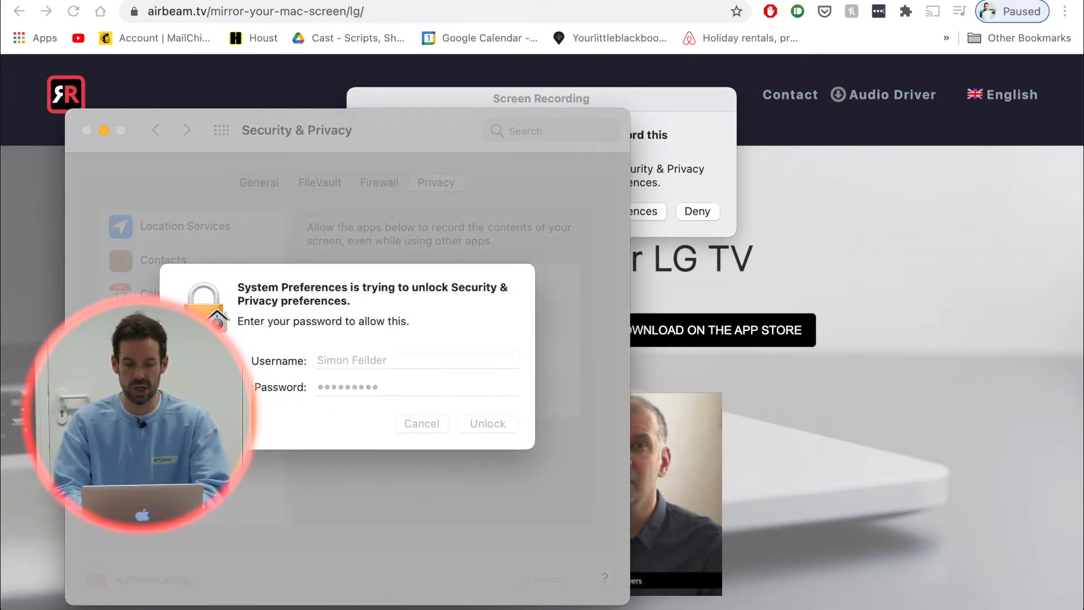
{"action": "left_click", "coordinate": [488, 424]}
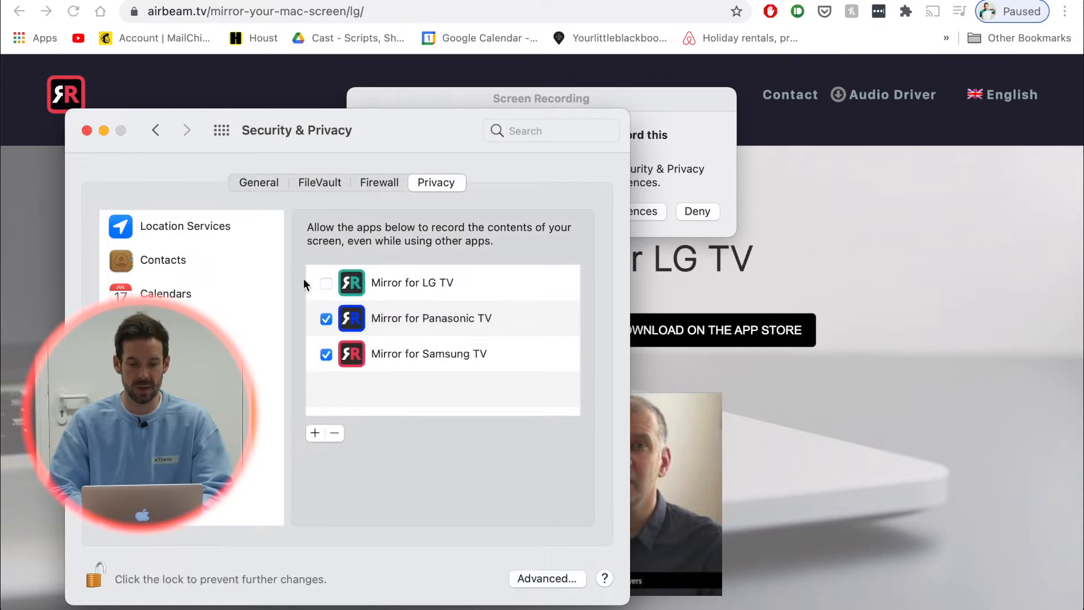
{"action": "left_click", "coordinate": [326, 282]}
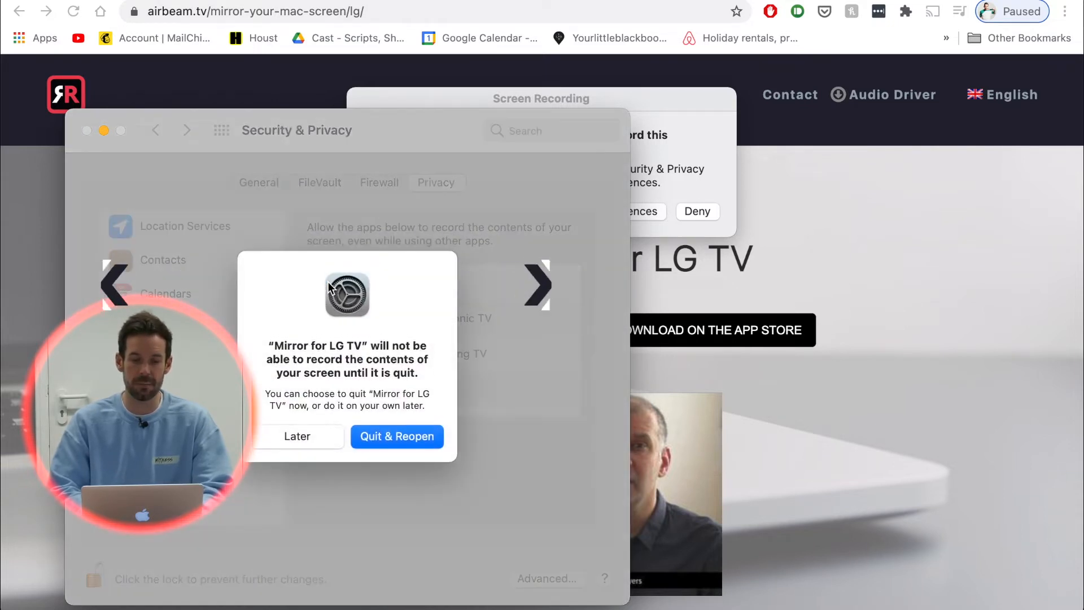
{"action": "mouse_move", "coordinate": [404, 441]}
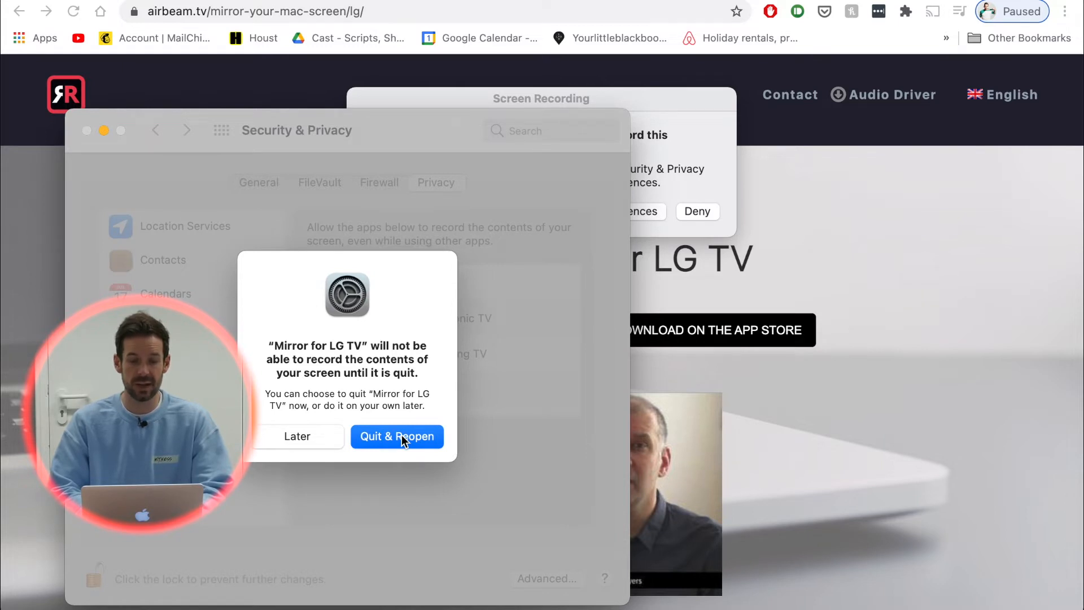
Accept Quit & Reopen so Mirror for LG TV relaunches with screen recording allowed
{"action": "left_click", "coordinate": [396, 435]}
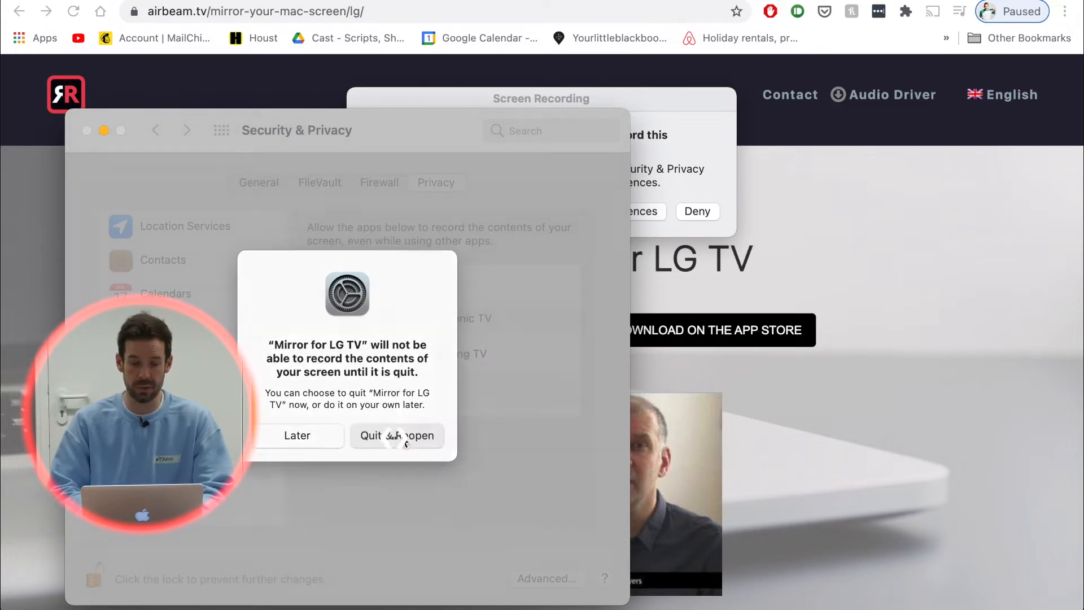